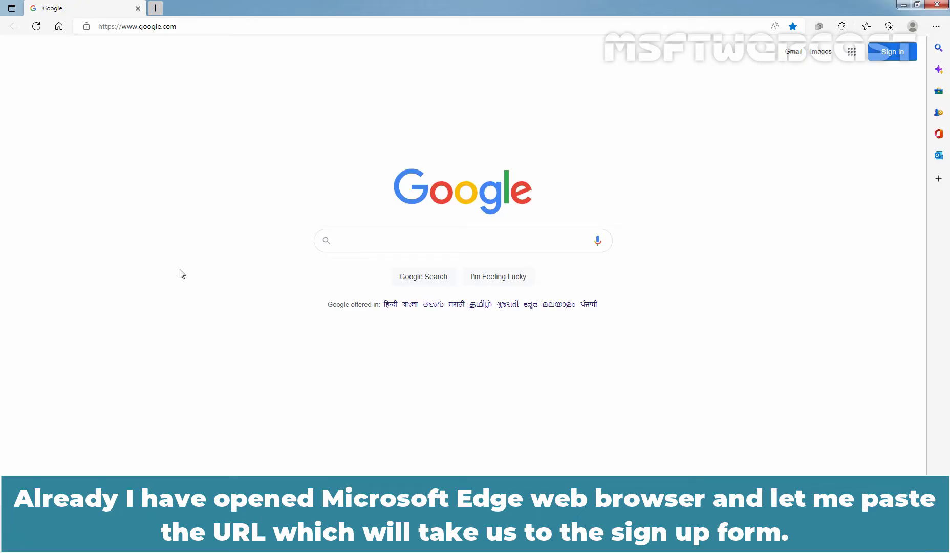
- Go to the Intune trial sign-up URL go.microsoft.com/fwlink/?linkid=2019088
{"action": "left_click", "coordinate": [136, 26]}
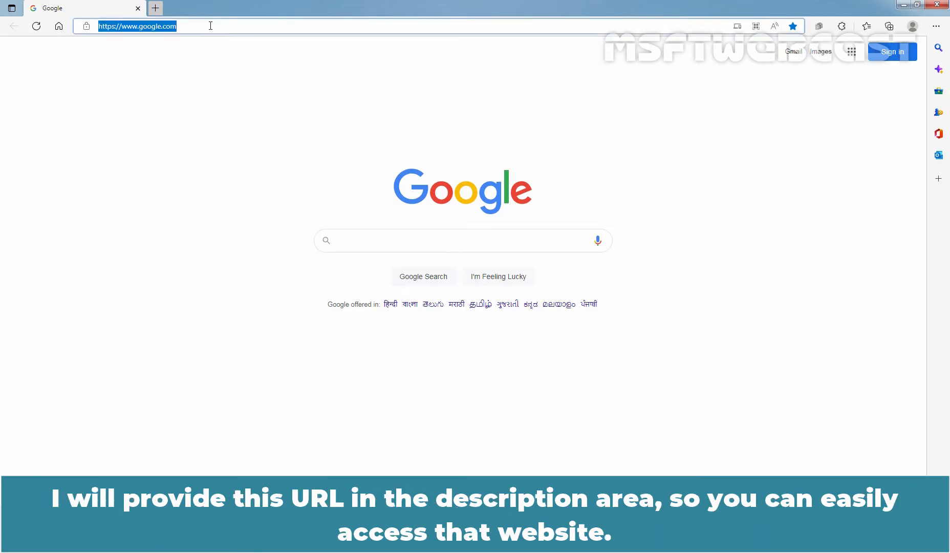
{"action": "type", "text": "https://go.microsoft.com/fwlink/?linkid=2019088"}
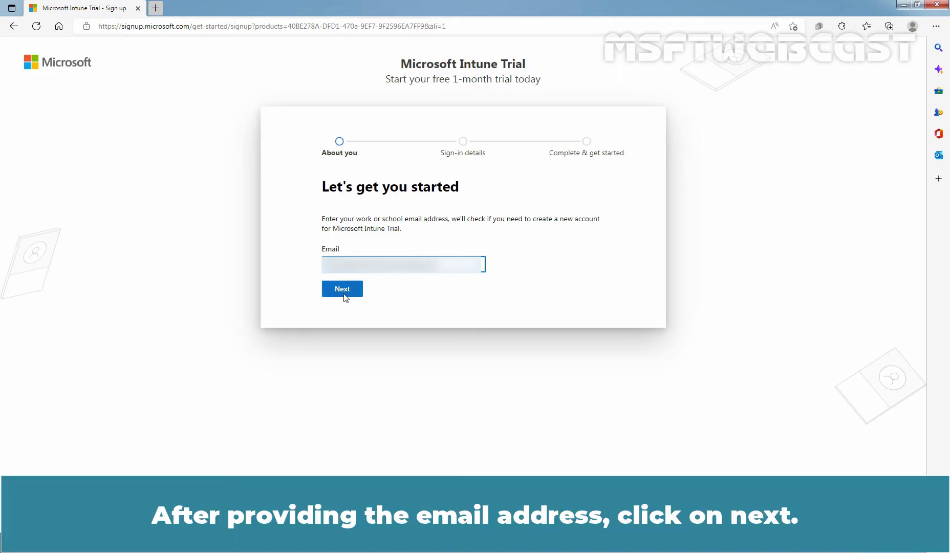
- Submit the work email and reach the 'already used with another Microsoft service' notice
{"action": "left_click", "coordinate": [342, 288]}
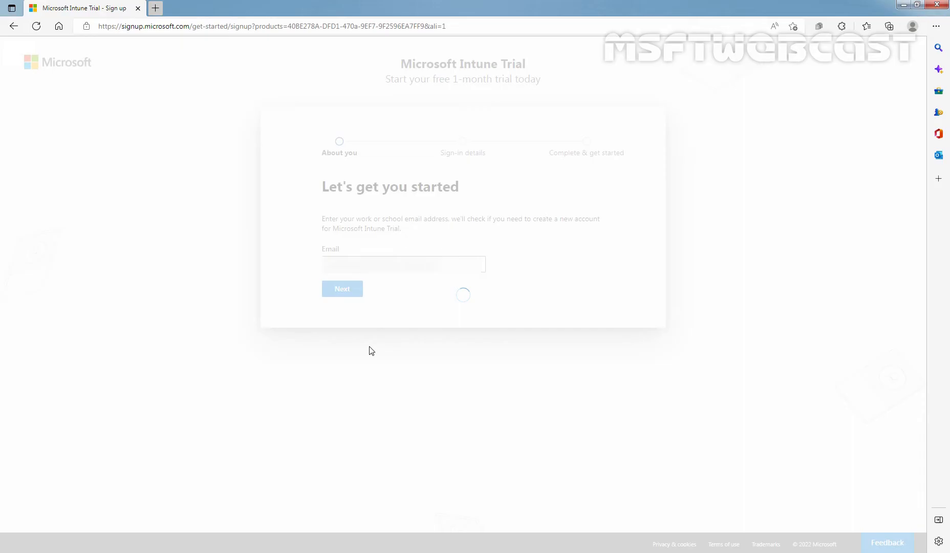
{"action": "left_click", "coordinate": [342, 287]}
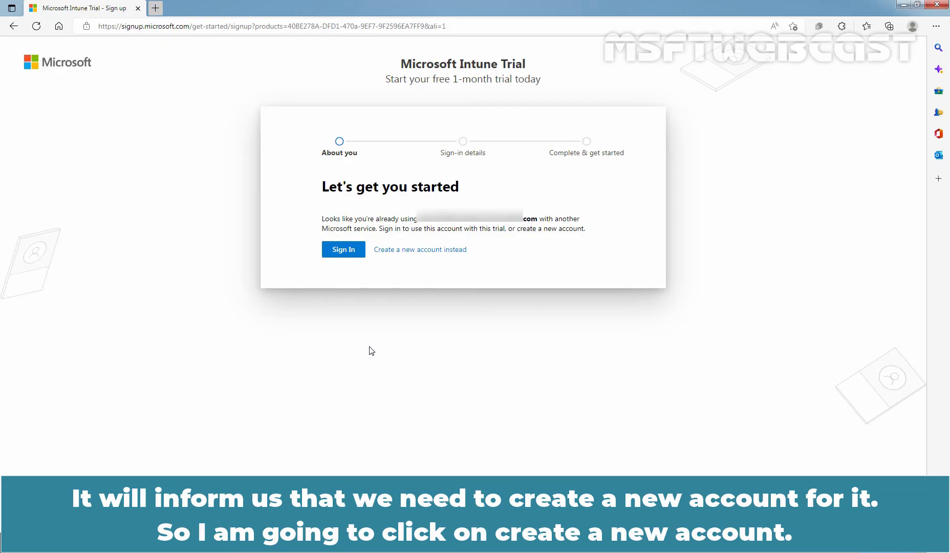
{"action": "mouse_move", "coordinate": [419, 250]}
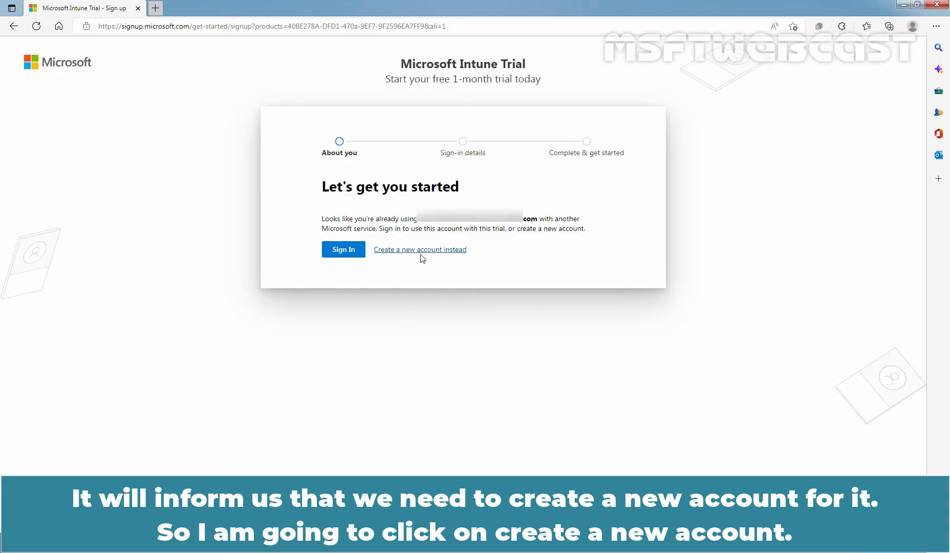
- Create a new account and submit name, phone, company size 5-9 and India
{"action": "left_click", "coordinate": [419, 249]}
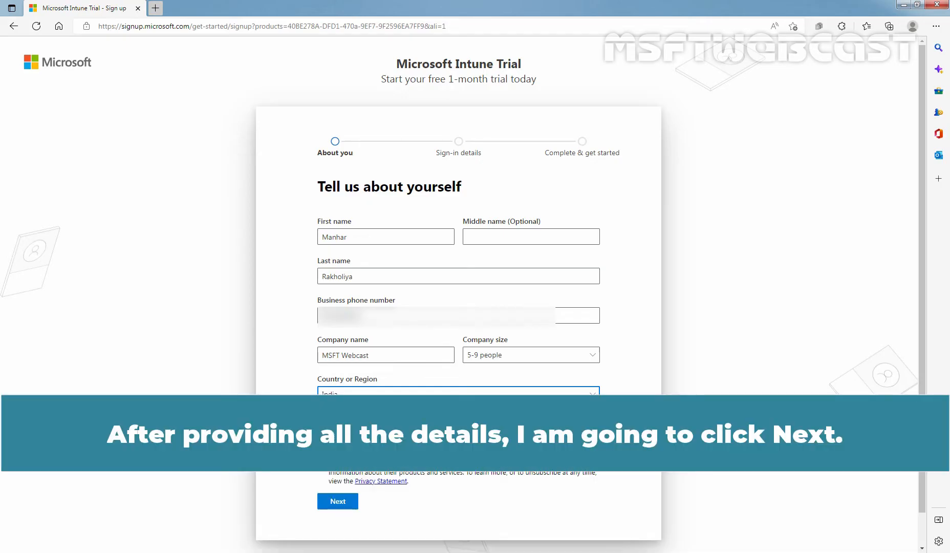
{"action": "mouse_move", "coordinate": [374, 516]}
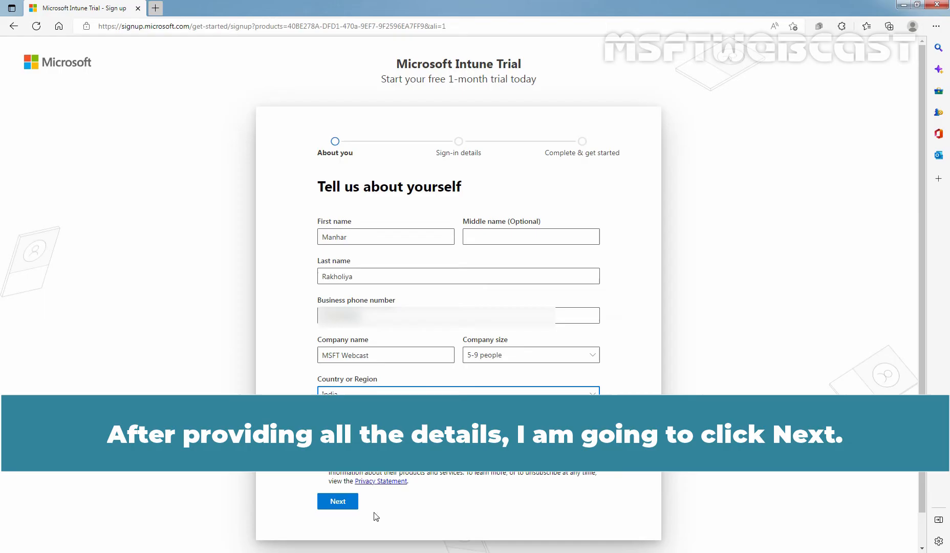
{"action": "left_click", "coordinate": [338, 500]}
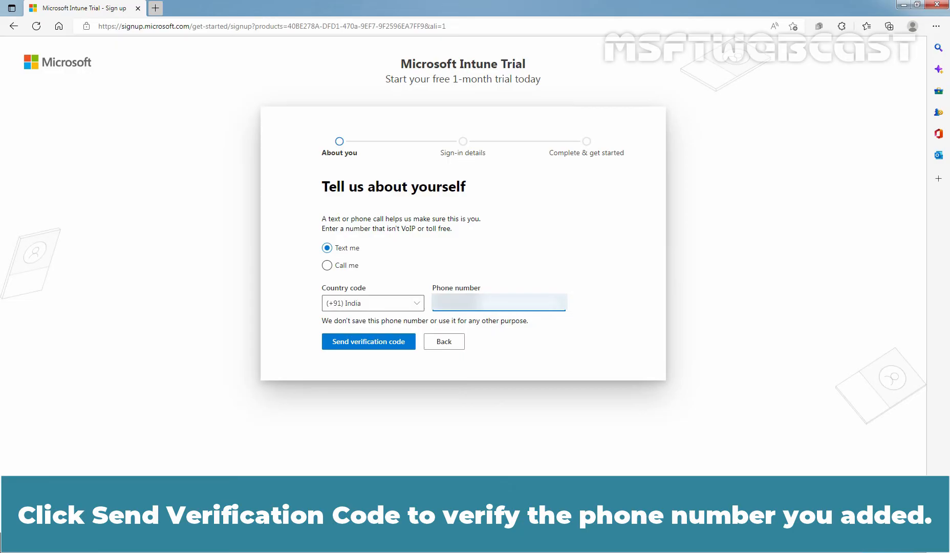
{"action": "left_click", "coordinate": [367, 342]}
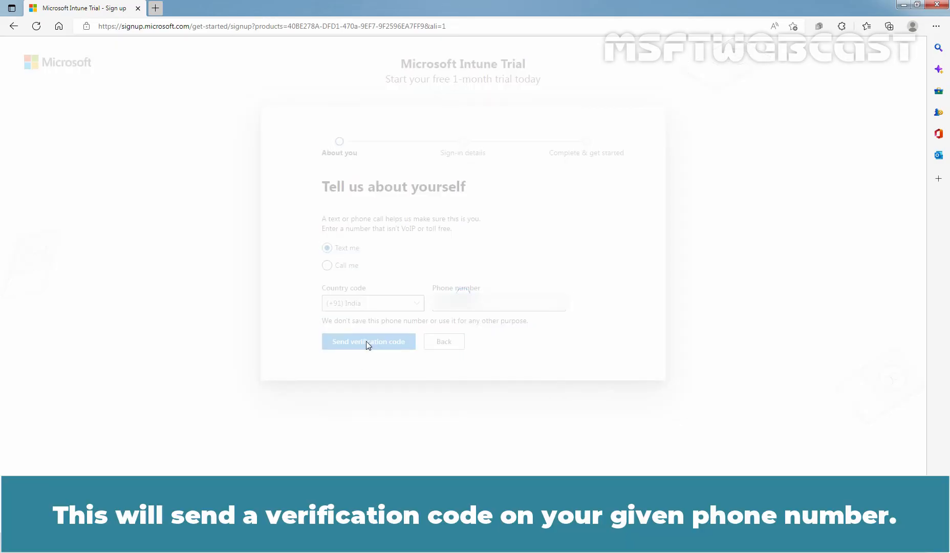
{"action": "left_click", "coordinate": [367, 341]}
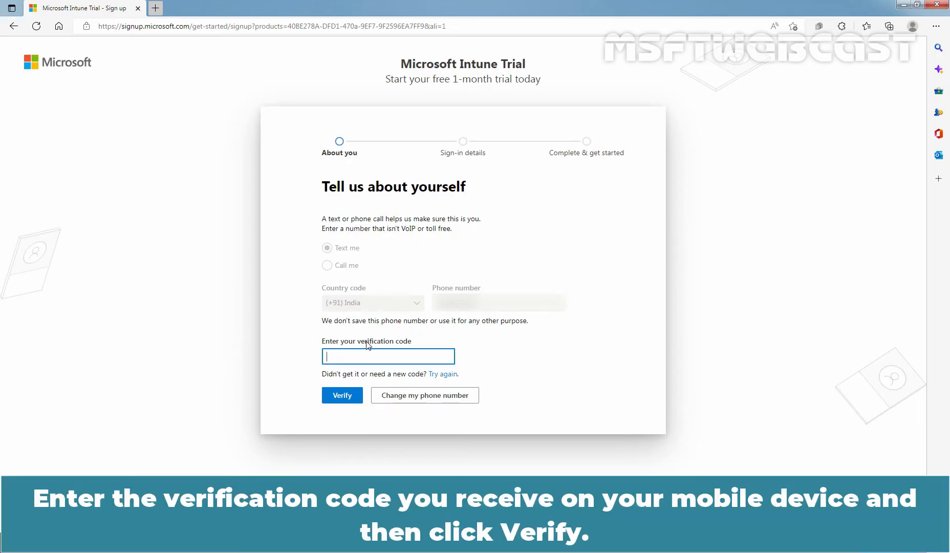
{"action": "type", "text": "840"}
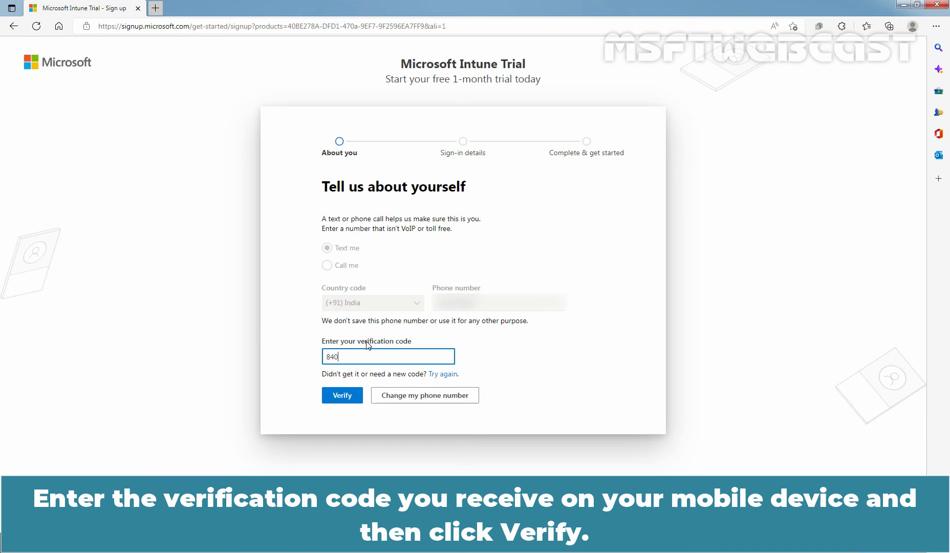
{"action": "type", "text": "105"}
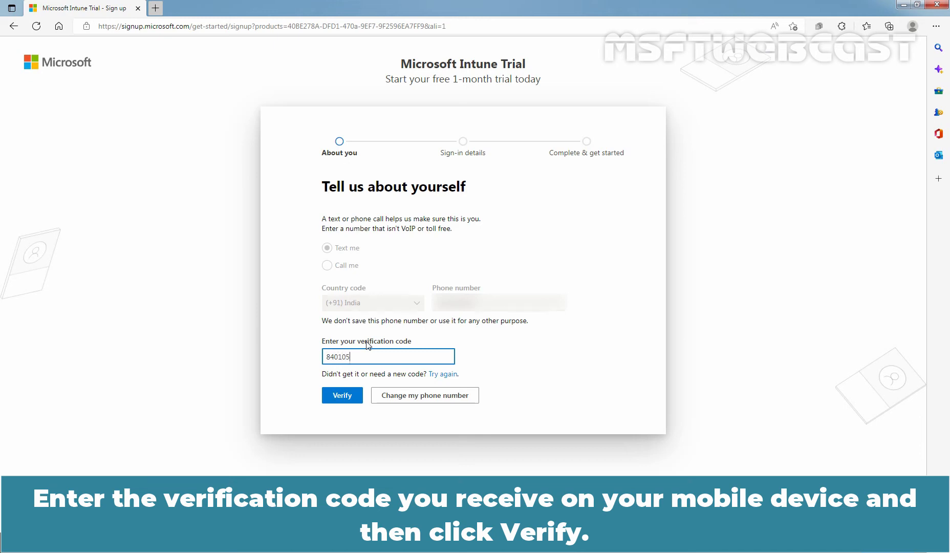
{"action": "left_click", "coordinate": [342, 395]}
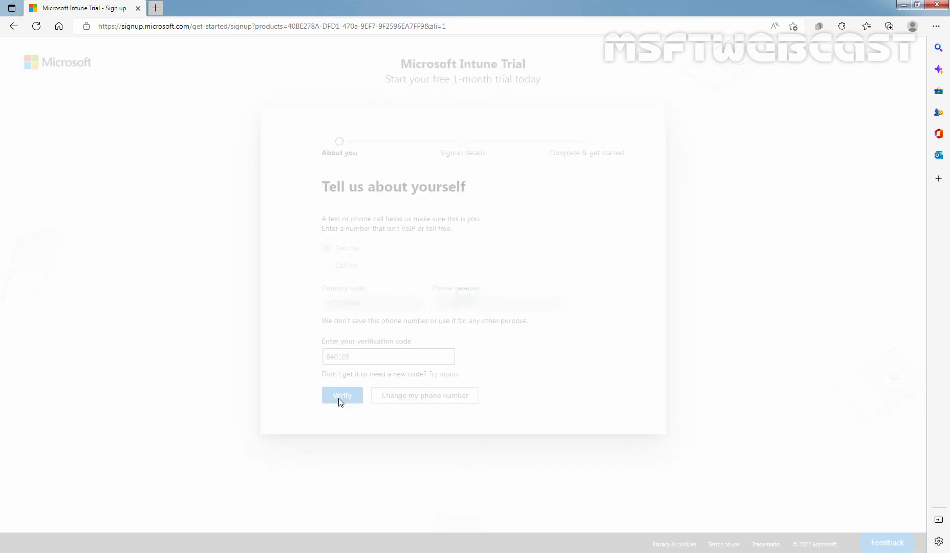
{"action": "left_click", "coordinate": [342, 395]}
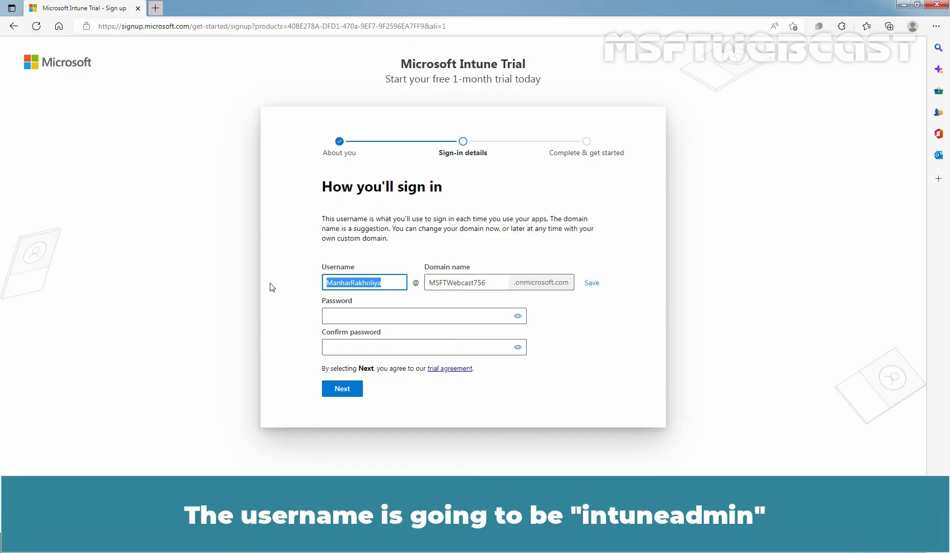
- Set username intuneadmin, domain msftintunelab01 and a confirmed password, then submit
{"action": "type", "text": "intuneadmin"}
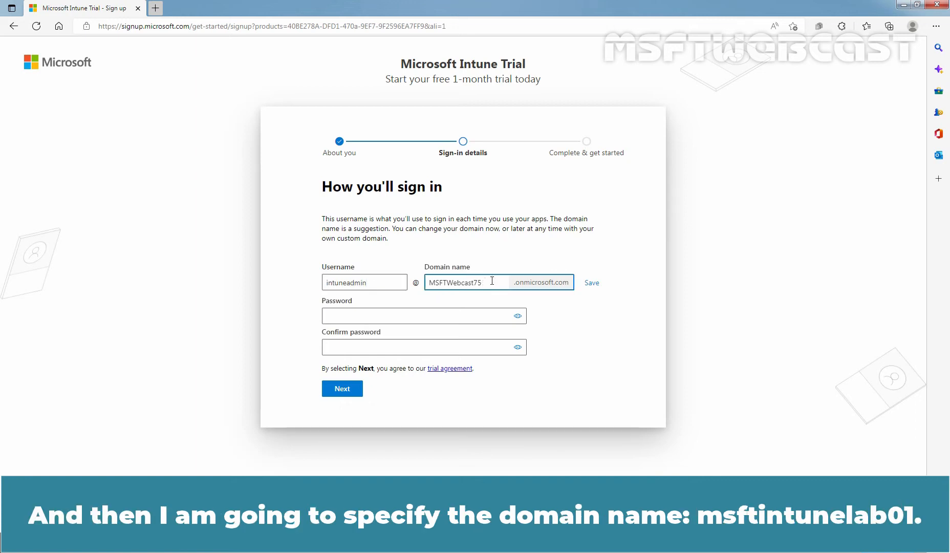
{"action": "type", "text": "msftintune"}
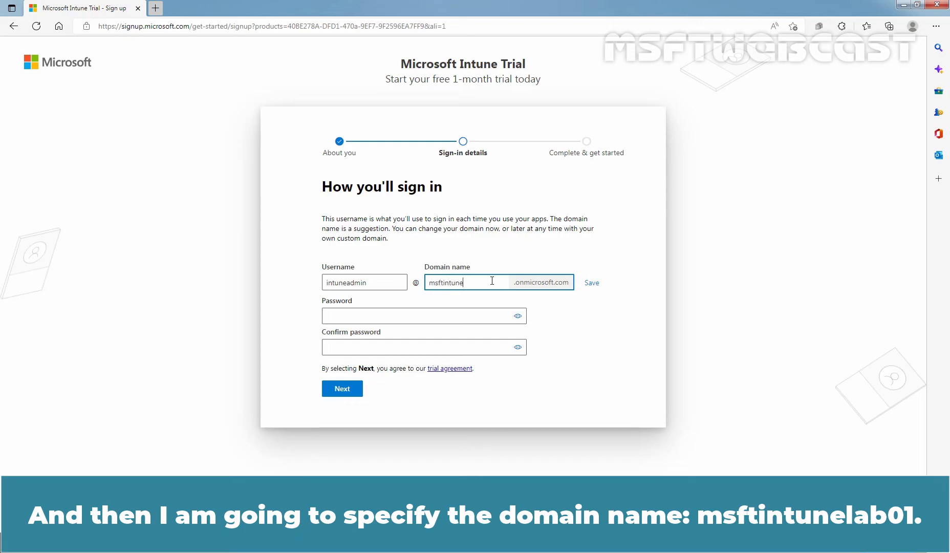
{"action": "type", "text": "lab01"}
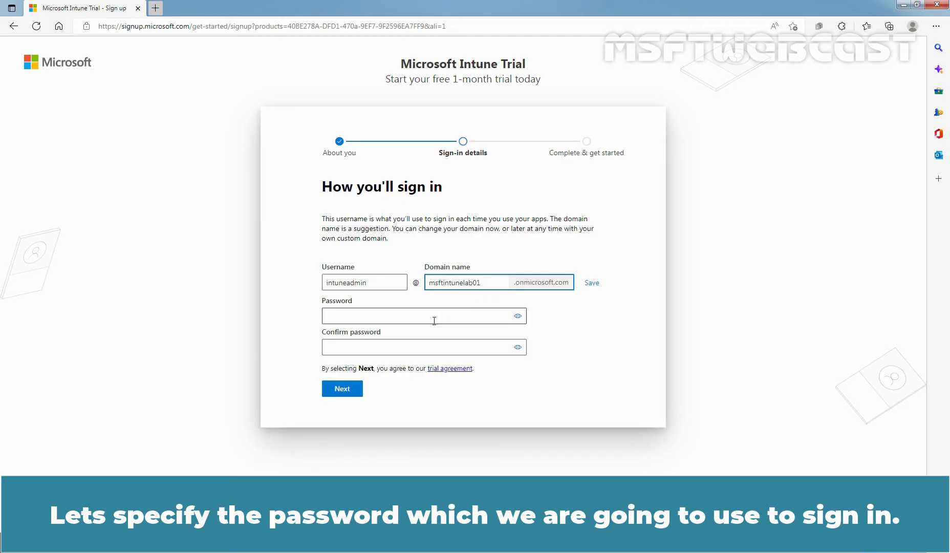
{"action": "left_click", "coordinate": [418, 316]}
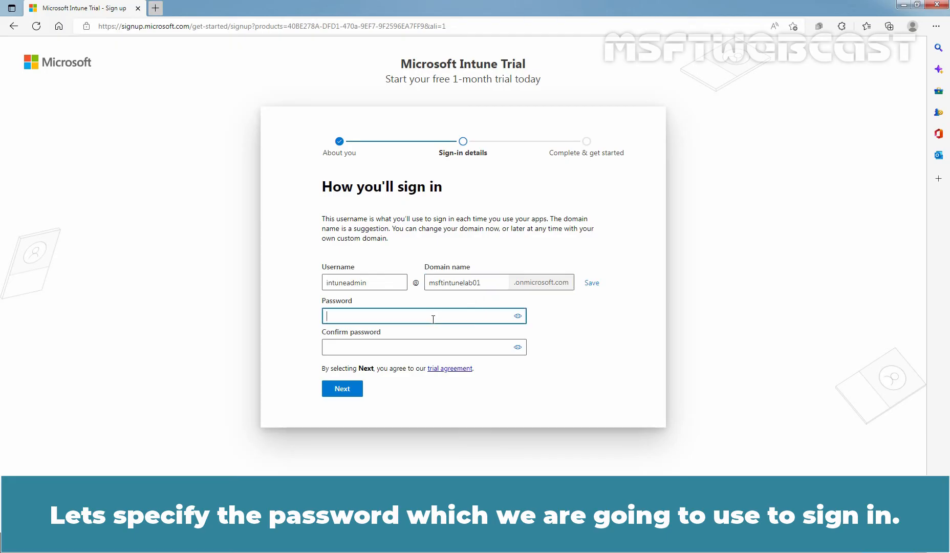
{"action": "type", "text": "password"}
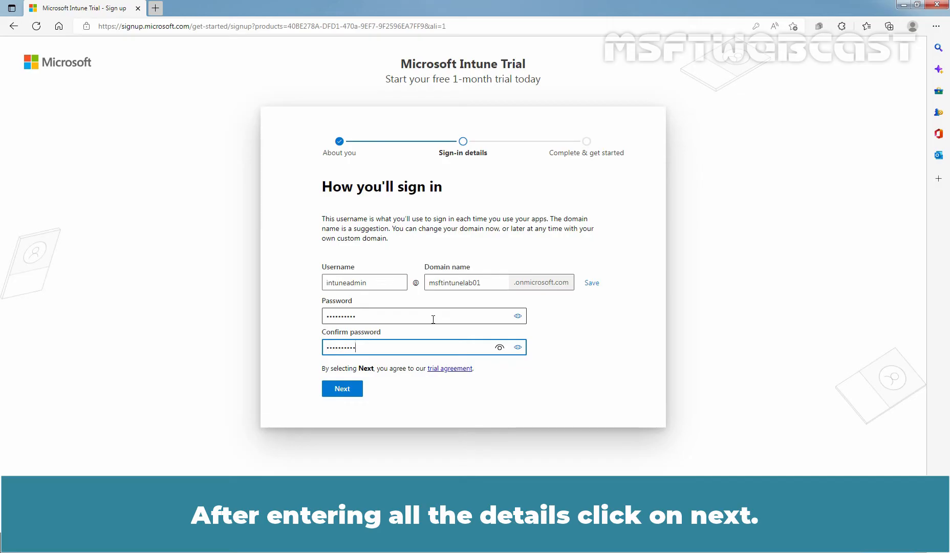
{"action": "left_click", "coordinate": [342, 388]}
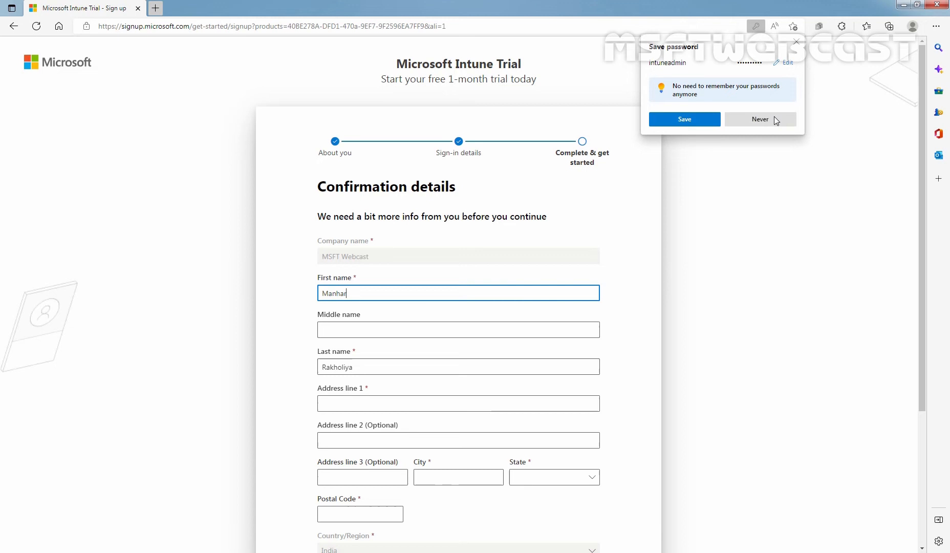
- Decline saving the browser password, fill address and contact details, and save
{"action": "left_click", "coordinate": [760, 119]}
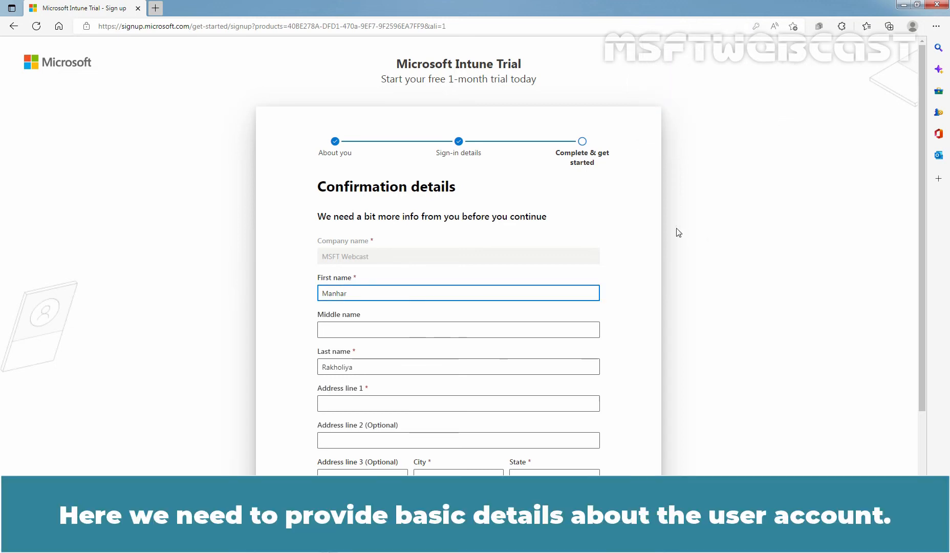
{"action": "scroll", "scroll_direction": "down", "scroll_amount": 3}
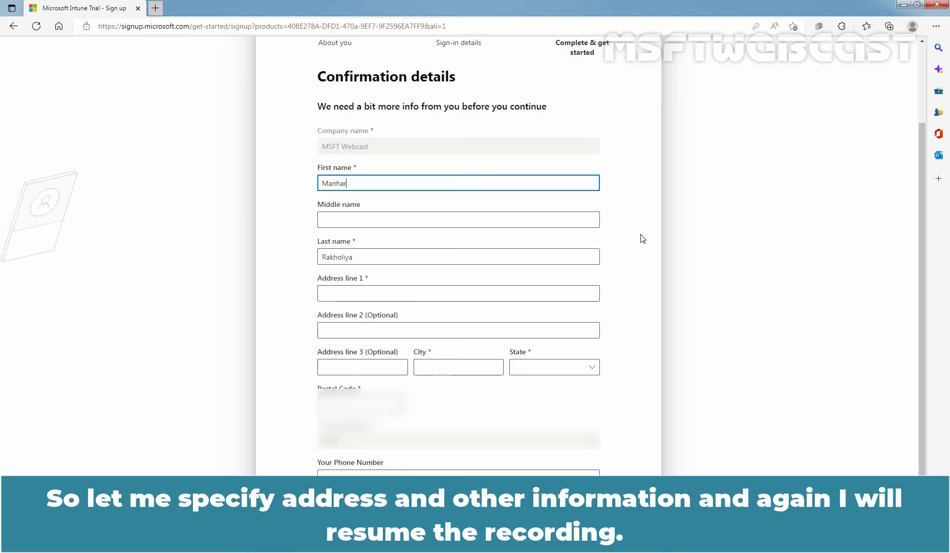
{"action": "scroll", "scroll_direction": "down", "scroll_amount": 3}
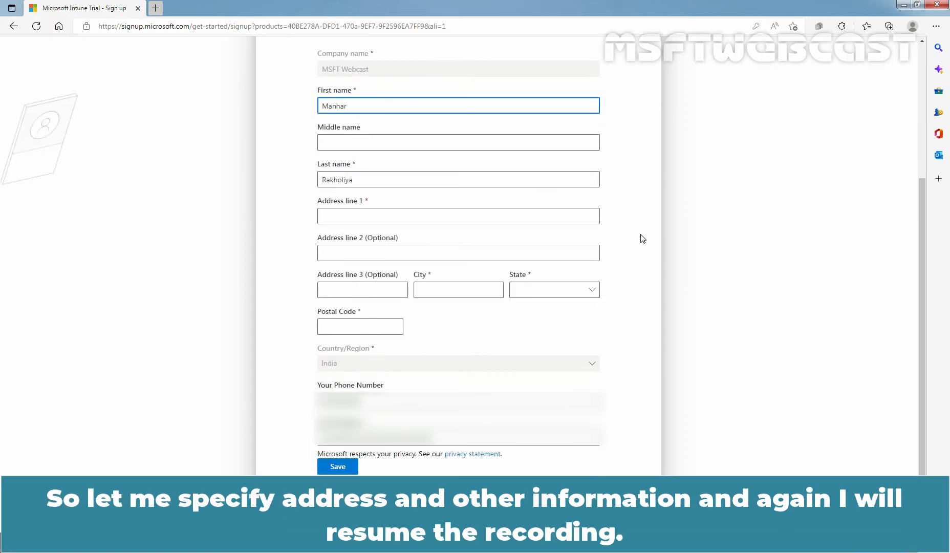
{"action": "left_click", "coordinate": [458, 216]}
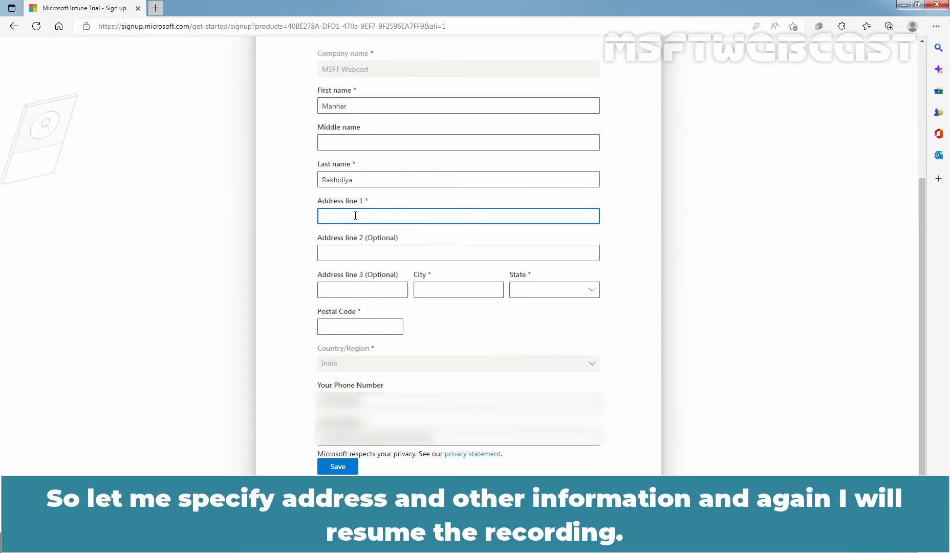
{"action": "left_click", "coordinate": [458, 216]}
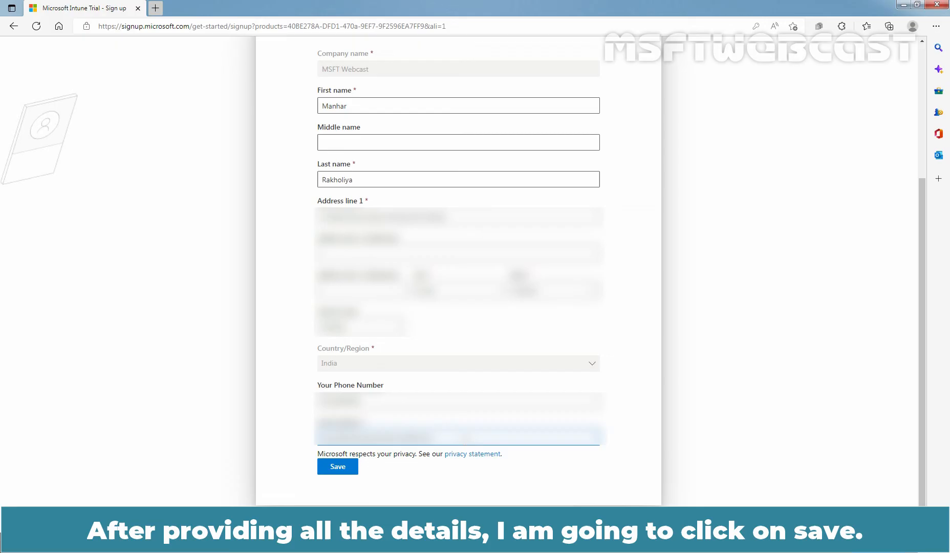
{"action": "left_click", "coordinate": [337, 467]}
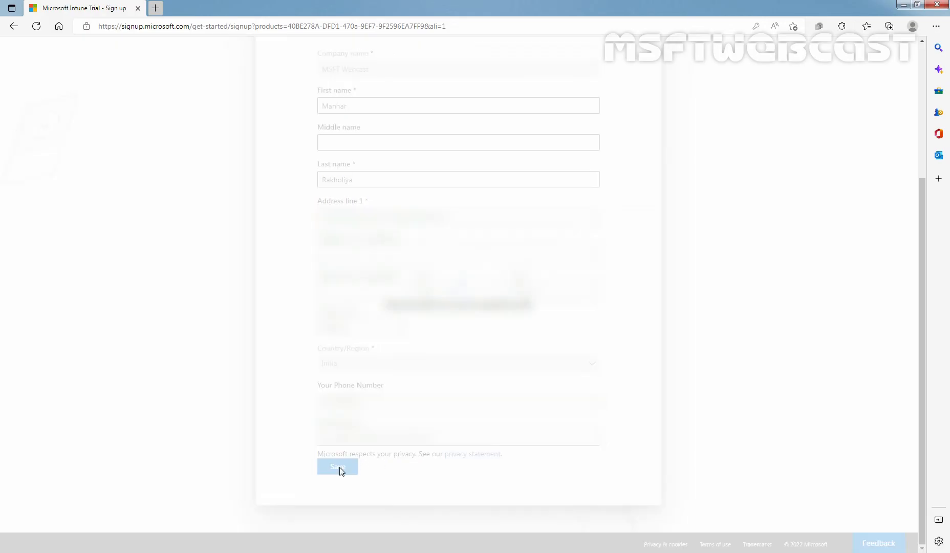
{"action": "left_click", "coordinate": [338, 467]}
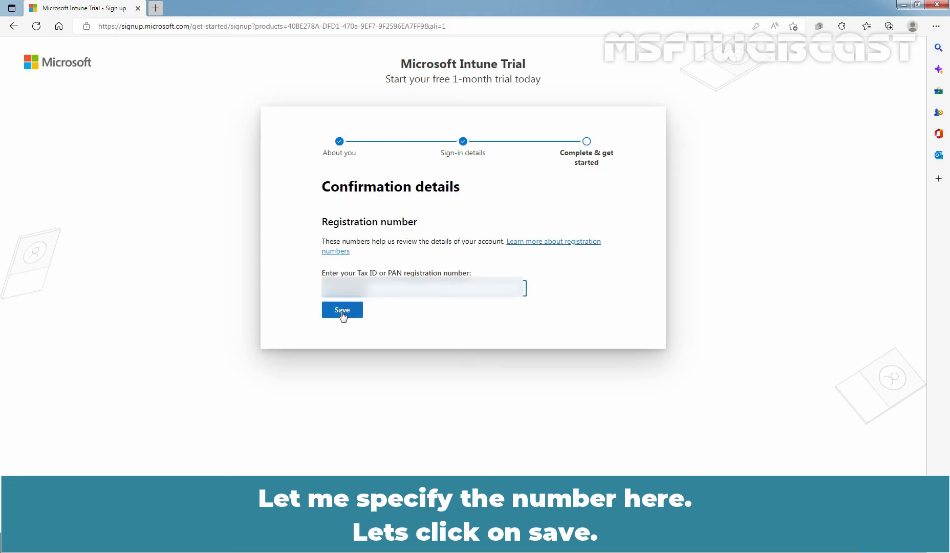
- Save the entered Tax ID/PAN registration number to finish signup
{"action": "left_click", "coordinate": [342, 310]}
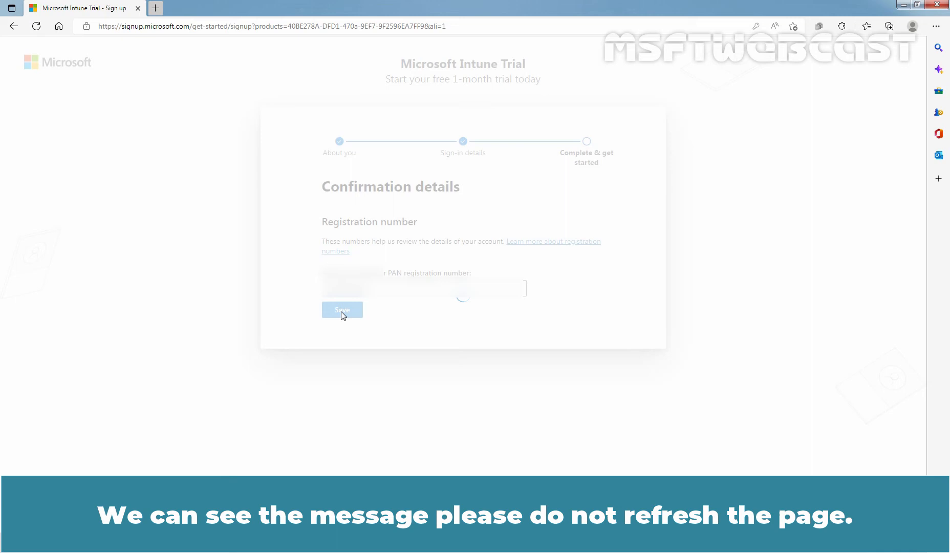
{"action": "left_click", "coordinate": [342, 310]}
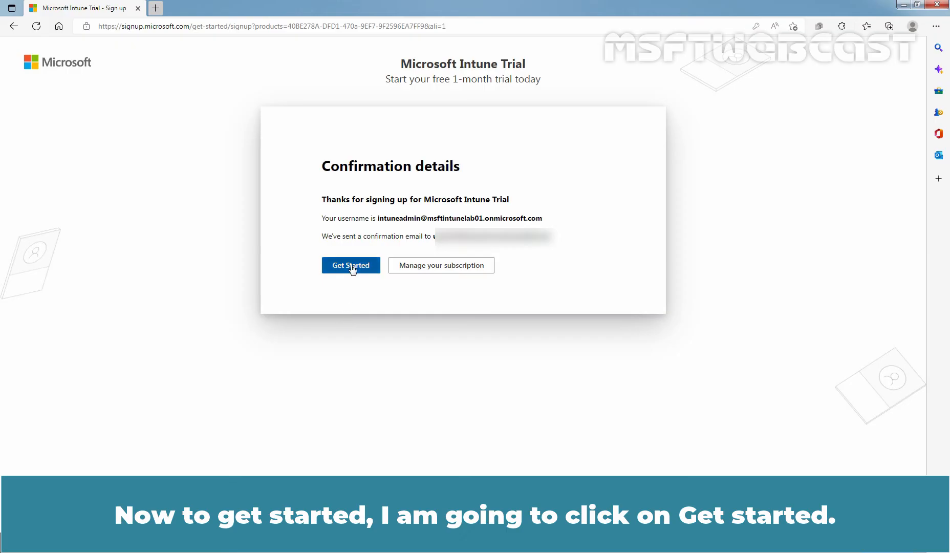
- Leave the 'Thanks for signing up' page for the Microsoft 365 admin center
{"action": "left_click", "coordinate": [351, 265]}
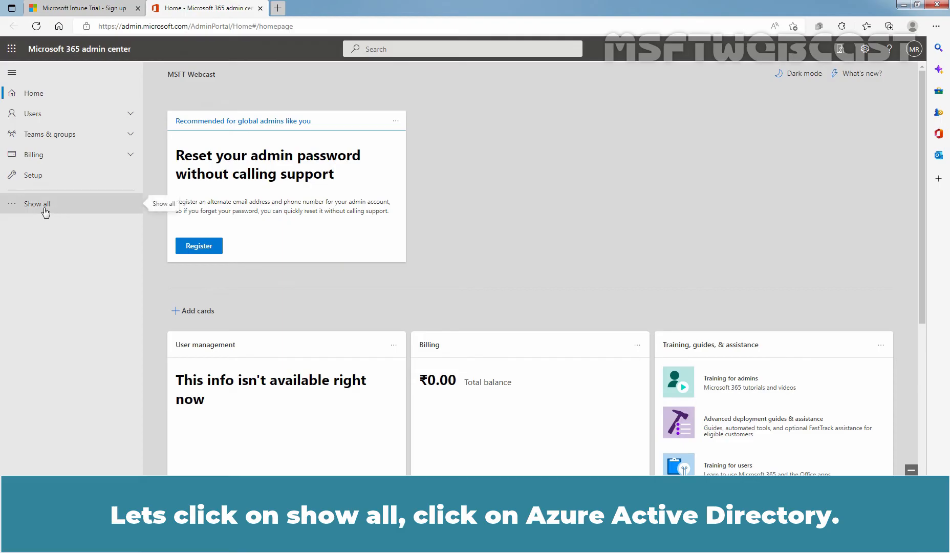
- Expand the full navigation and open Azure Active Directory under Admin centers
{"action": "left_click", "coordinate": [37, 204]}
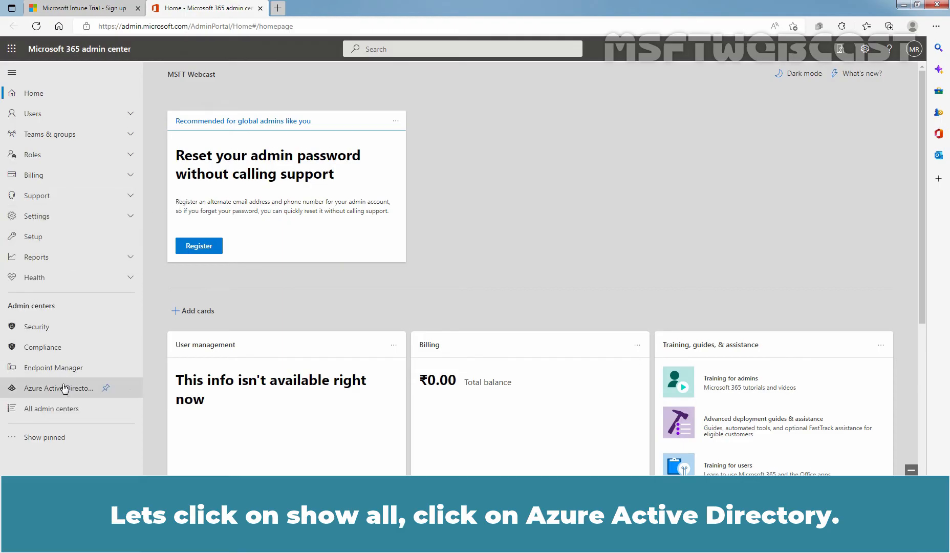
{"action": "left_click", "coordinate": [57, 388]}
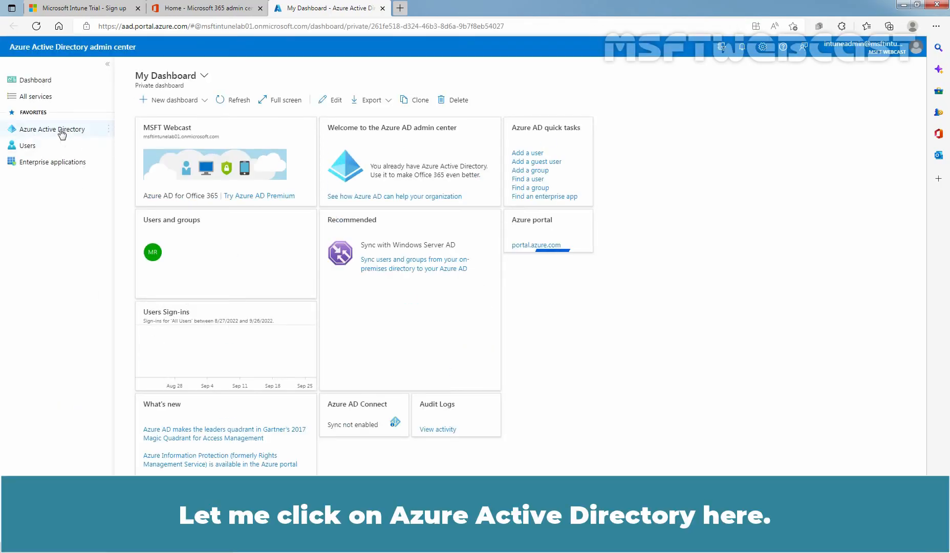
- View the tenant overview and its one-user list, then return to the admin center
{"action": "left_click", "coordinate": [52, 129]}
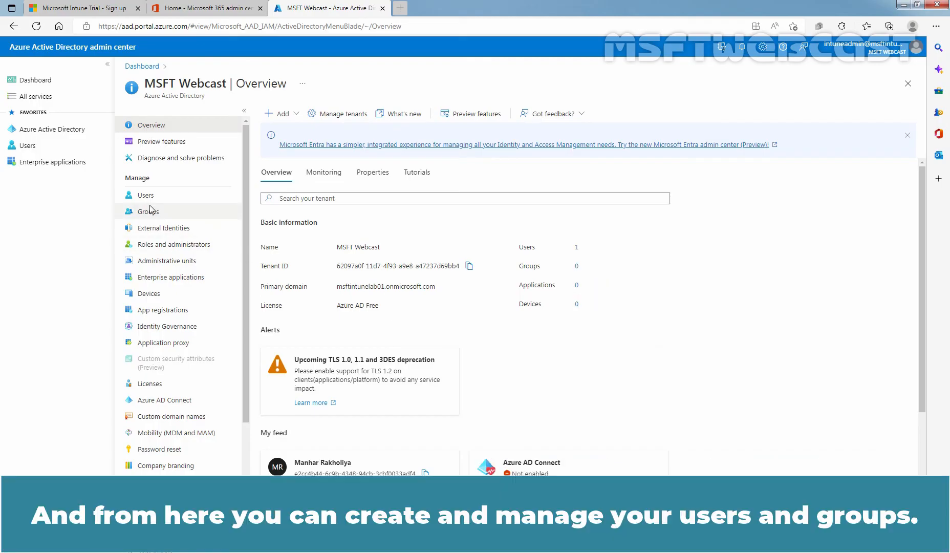
{"action": "left_click", "coordinate": [145, 195]}
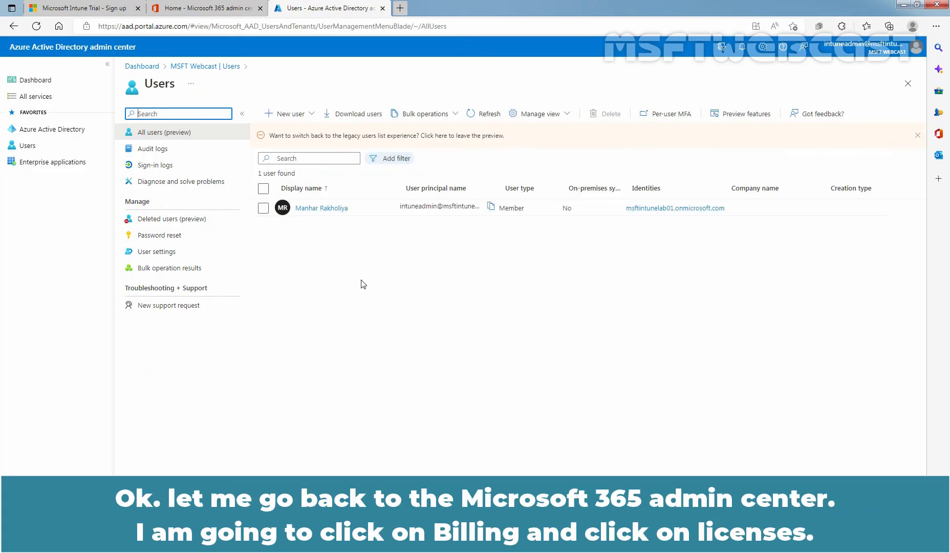
{"action": "left_click", "coordinate": [206, 8]}
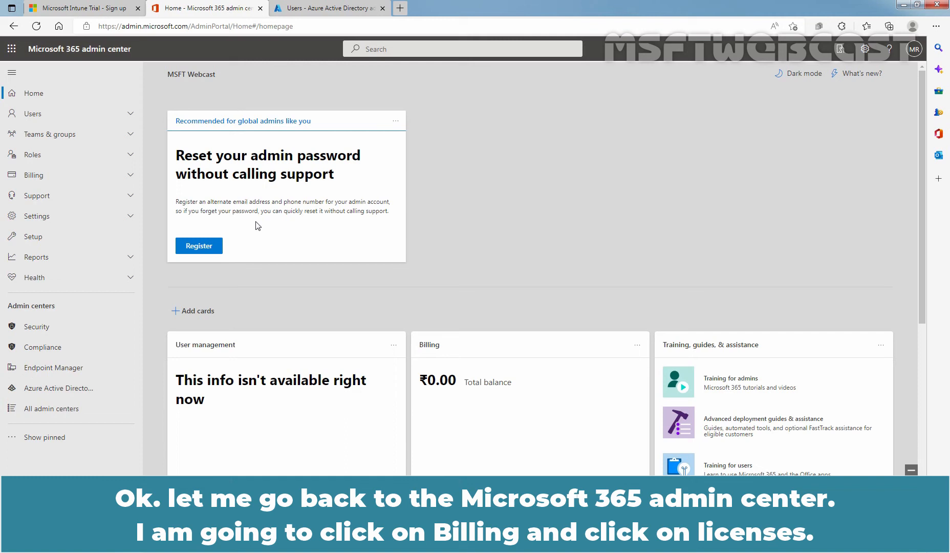
- Open the Intune entry under Billing > Licenses to see 24 of 25 licenses available
{"action": "left_click", "coordinate": [33, 175]}
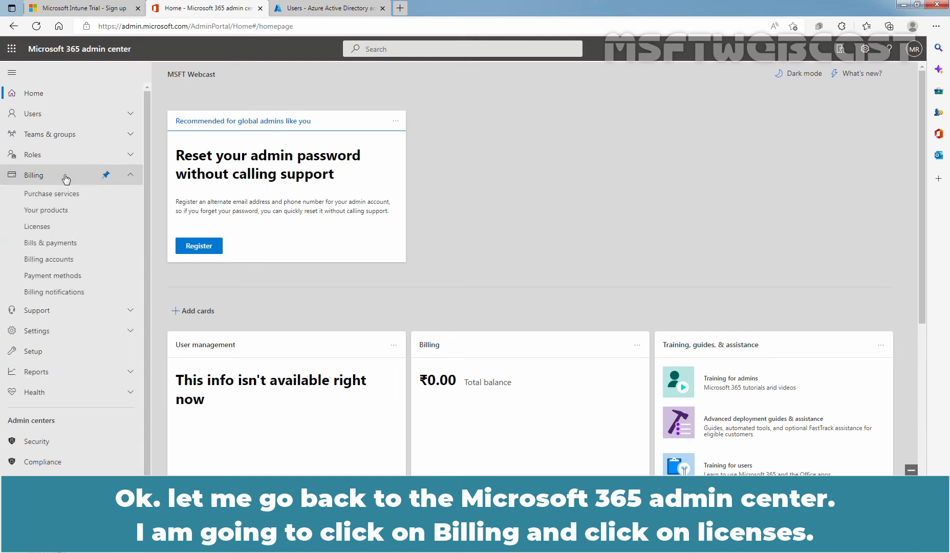
{"action": "left_click", "coordinate": [37, 227]}
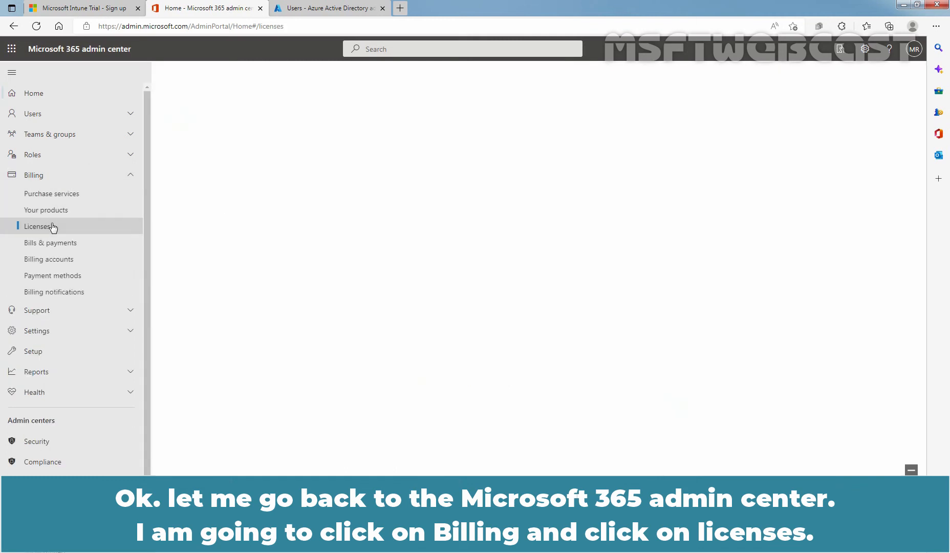
{"action": "left_click", "coordinate": [38, 226]}
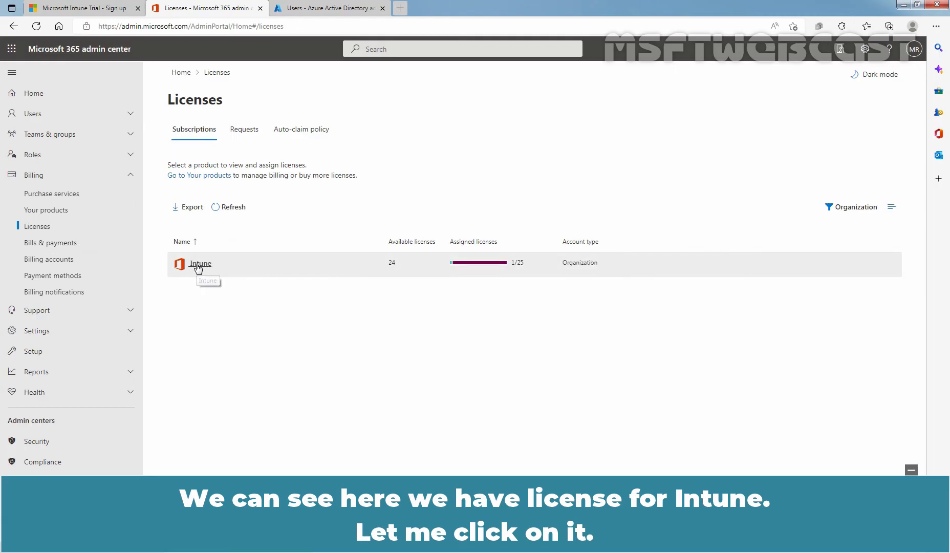
{"action": "left_click", "coordinate": [200, 263]}
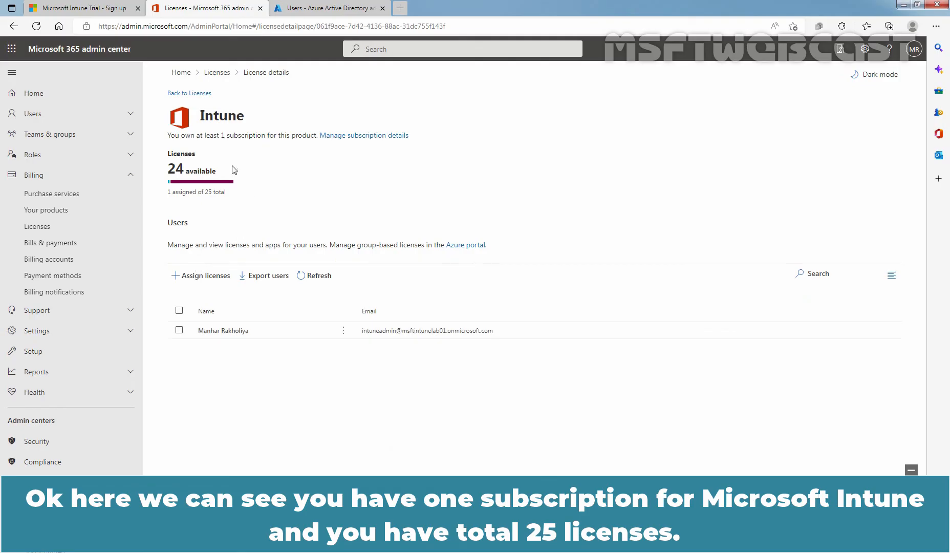
{"action": "mouse_move", "coordinate": [212, 144]}
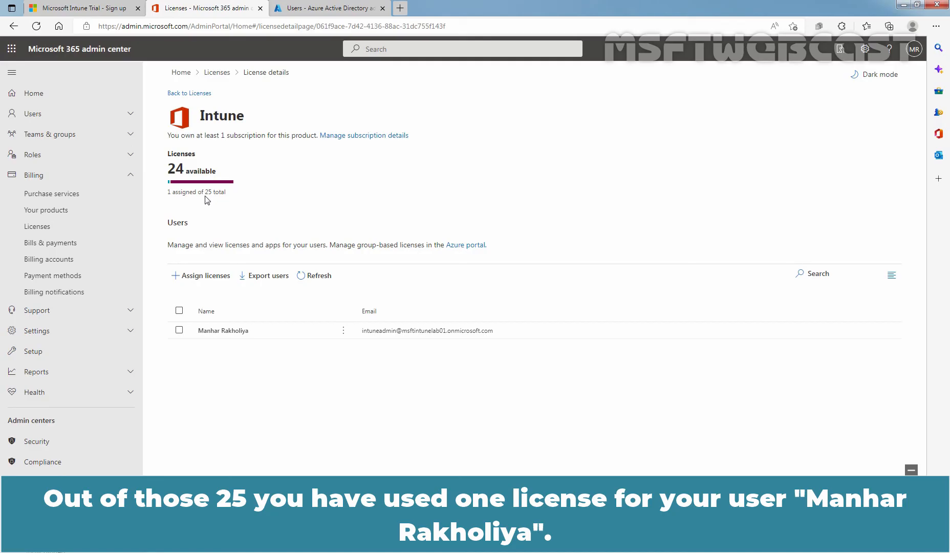
{"action": "mouse_move", "coordinate": [229, 354]}
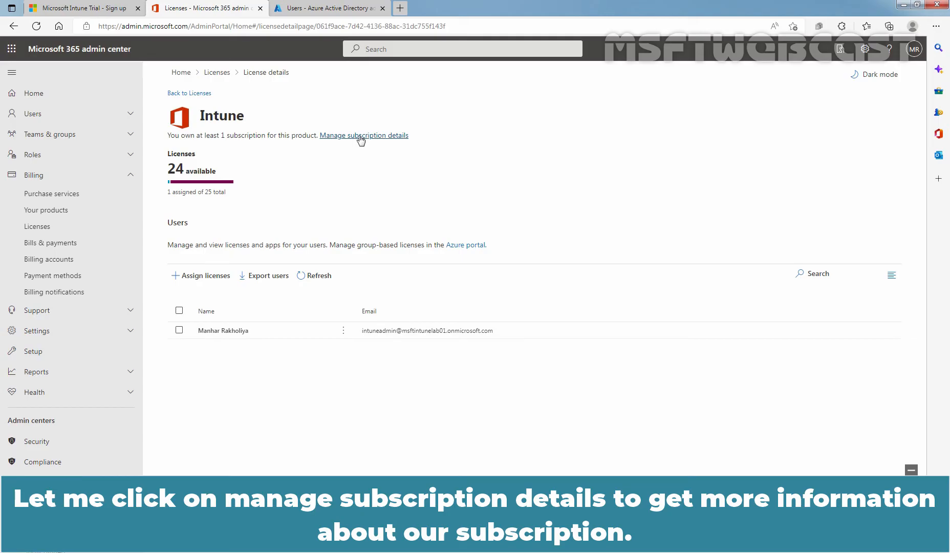
- View the active Intune Trial subscription: 1/25 licenses assigned, expiring 10/26/2022
{"action": "left_click", "coordinate": [364, 136]}
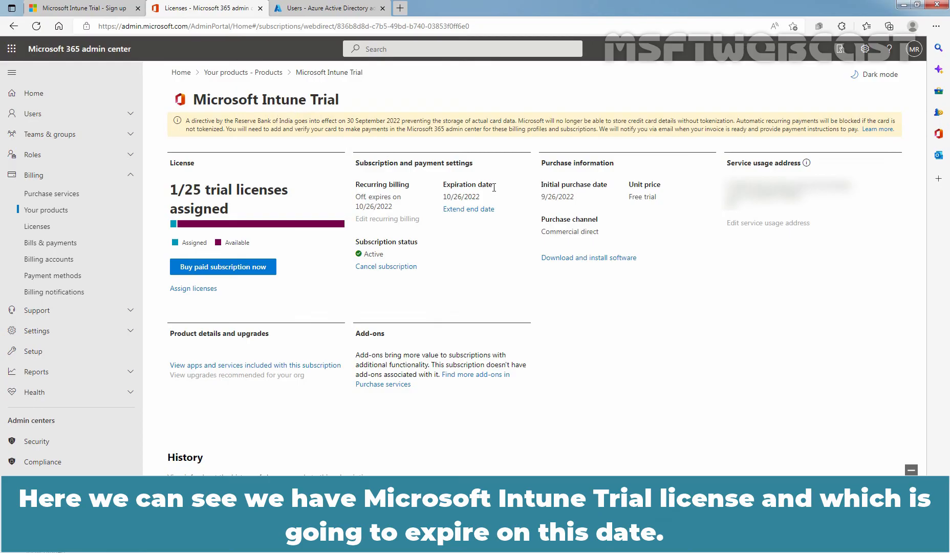
{"action": "mouse_move", "coordinate": [489, 200]}
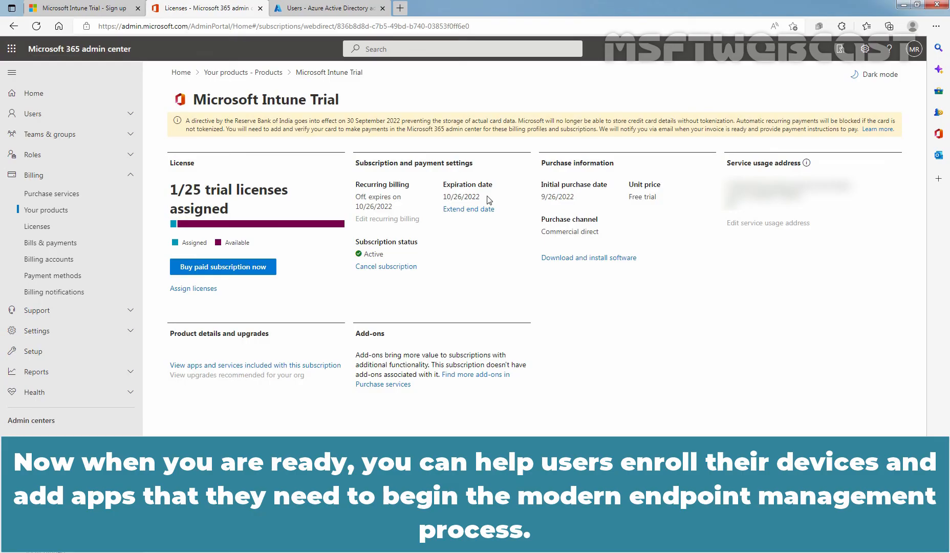
{"action": "scroll", "scroll_direction": "down", "scroll_amount": 3}
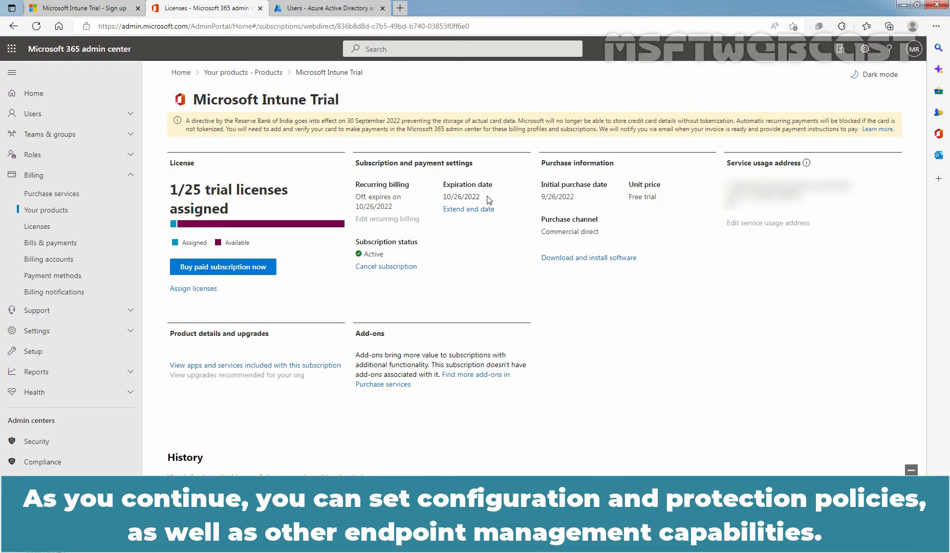